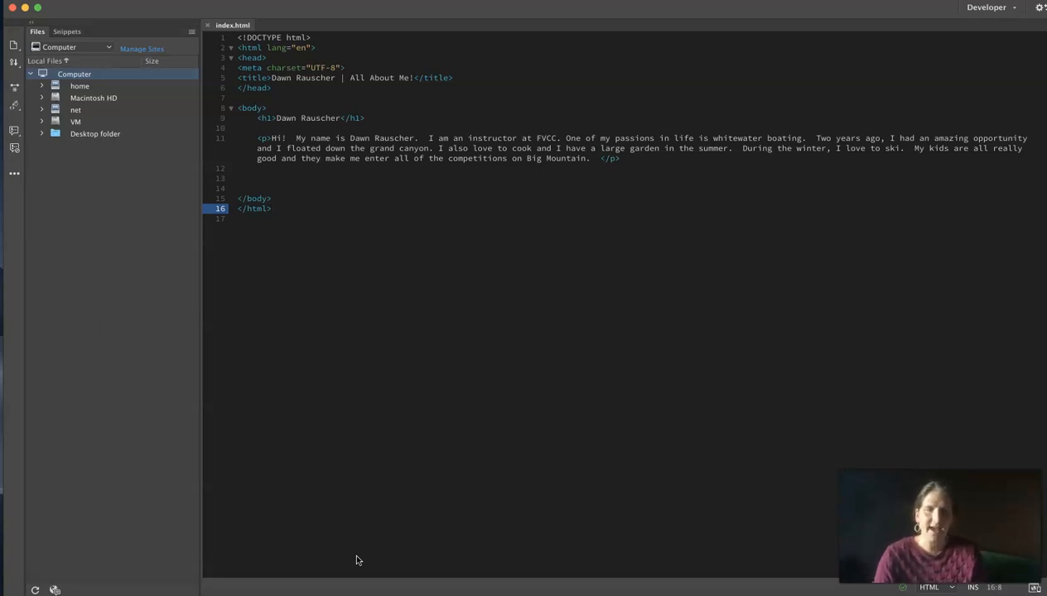
- Leave the About Me code and bring up the course's 'Upload to the Home2 Server' page in Chrome
click(272, 208)
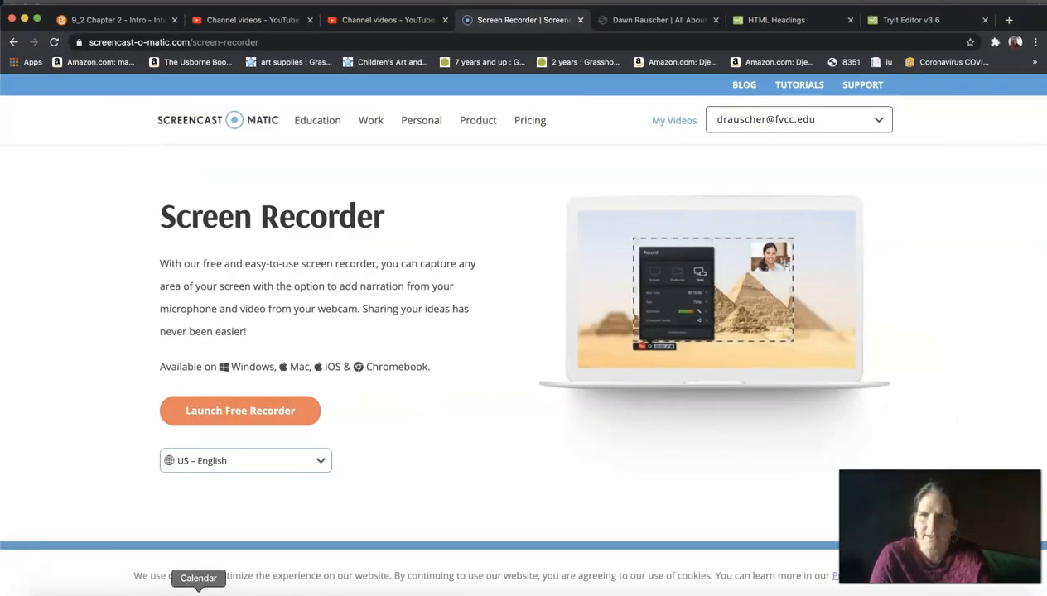
click(116, 20)
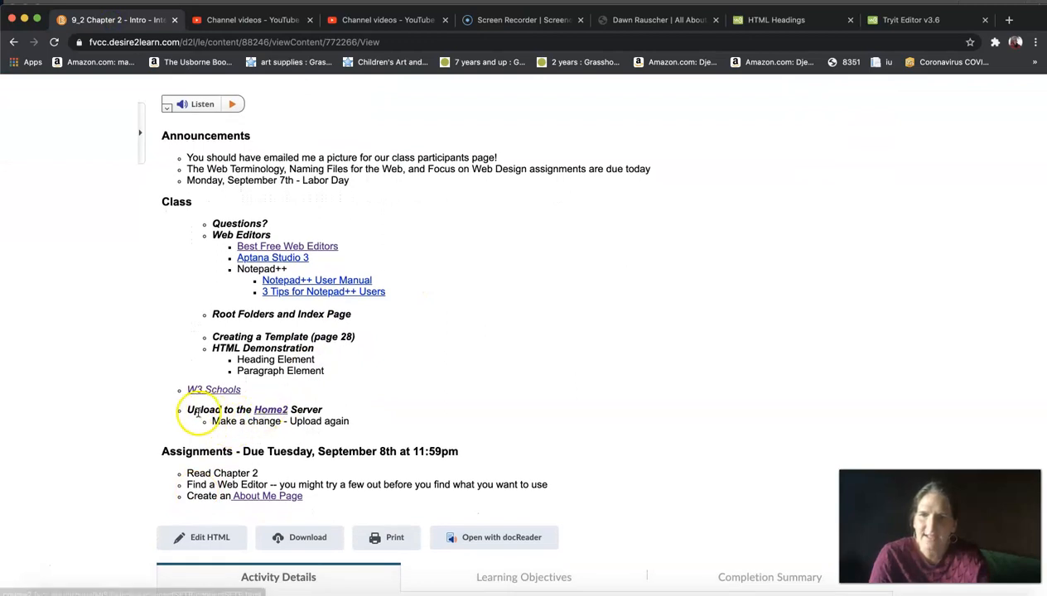
- Follow the Home2 link to the college's off-campus SFTP connection guide
click(270, 409)
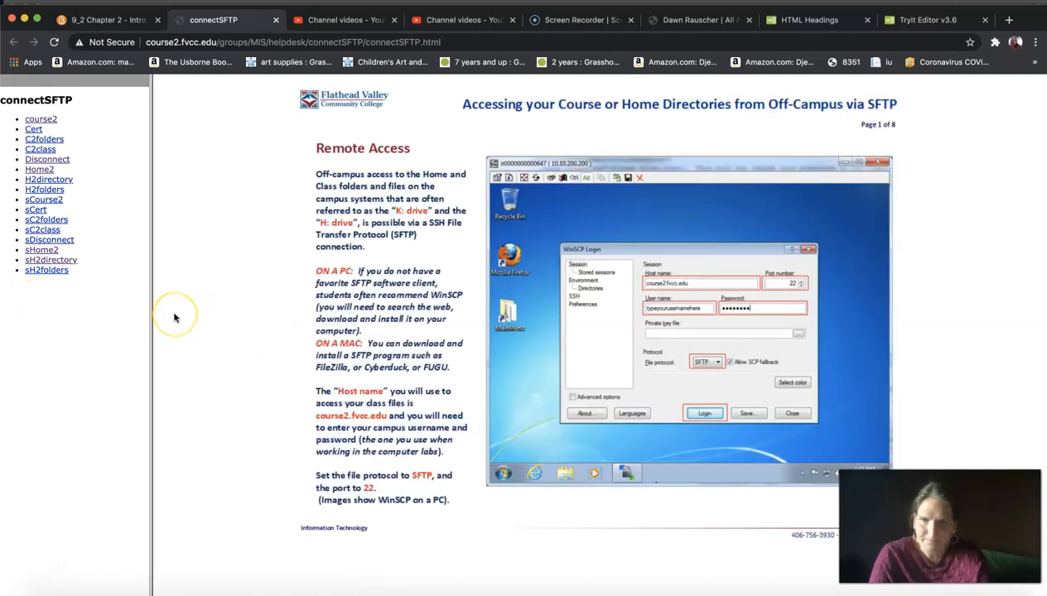
mouse_move(163, 315)
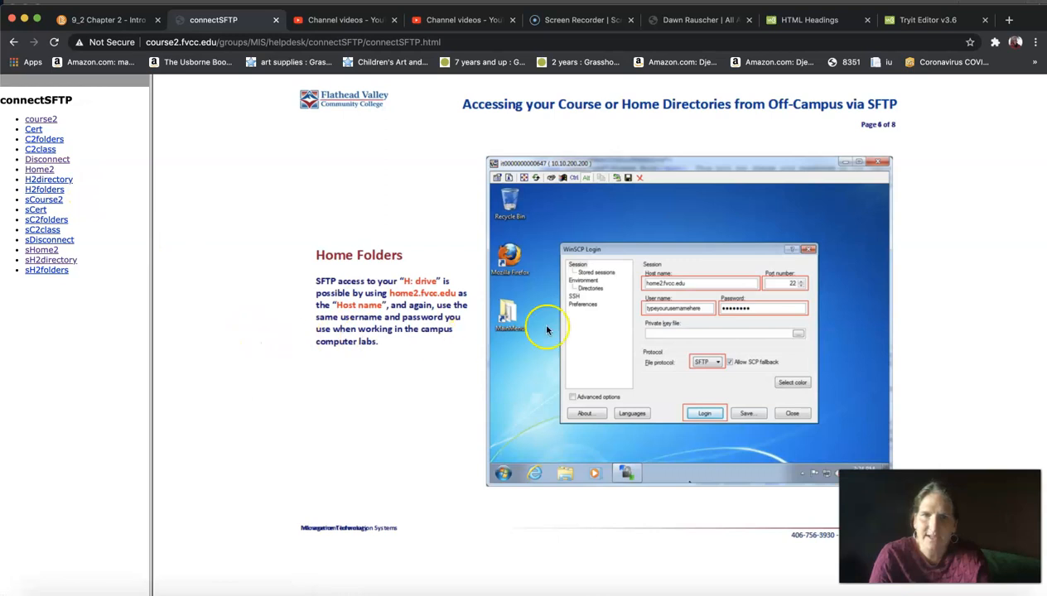
mouse_move(444, 371)
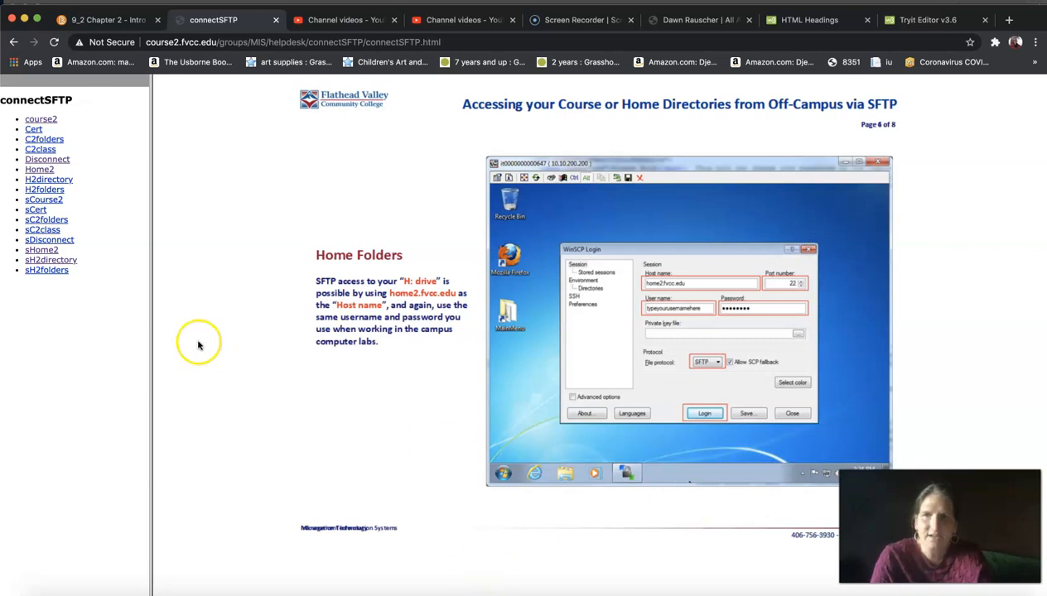
mouse_move(610, 389)
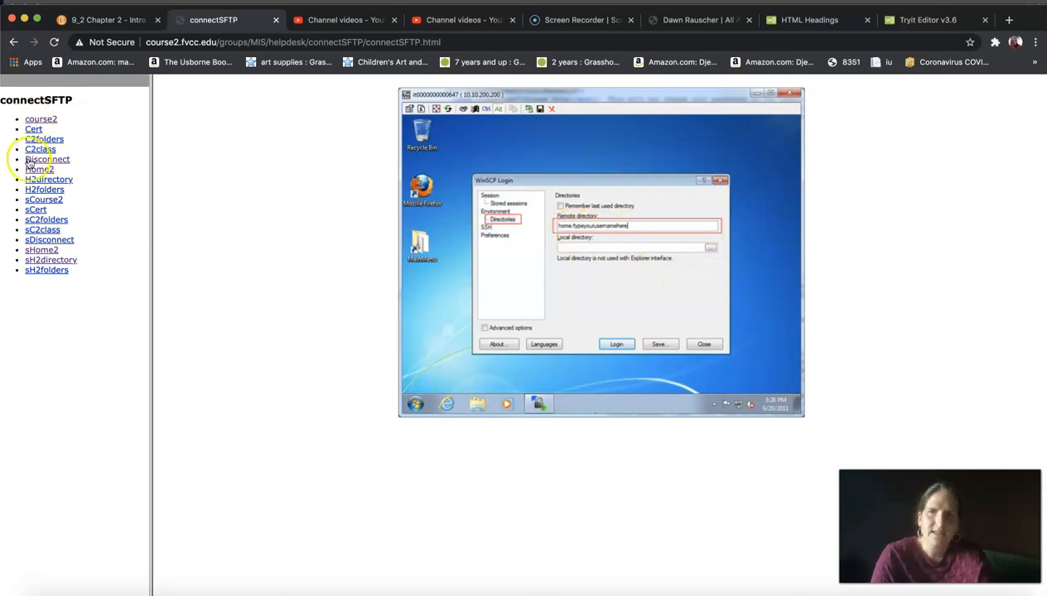
mouse_move(66, 361)
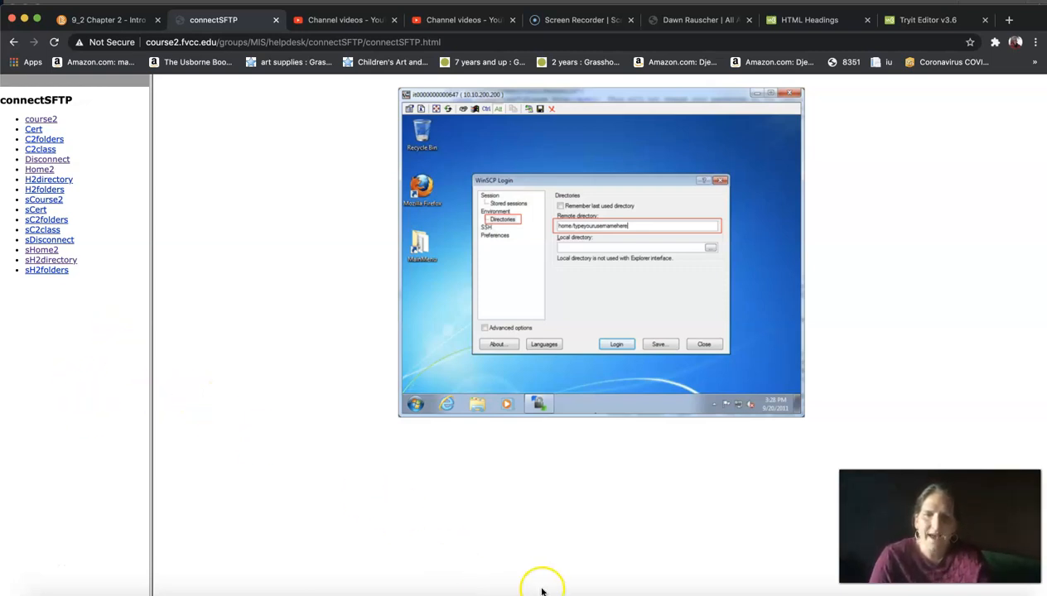
mouse_move(677, 579)
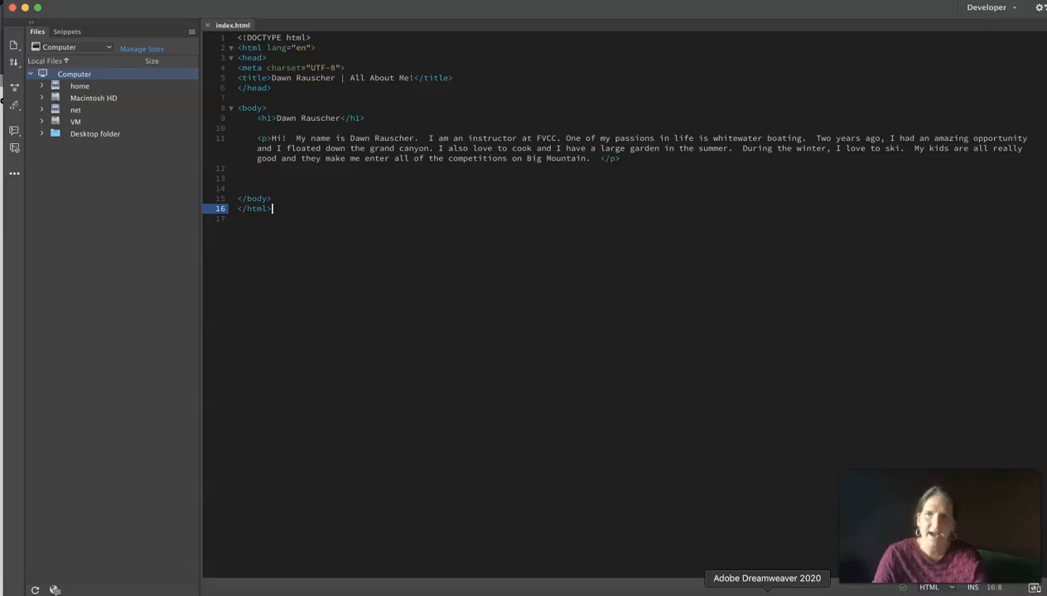
- Save the About Me index.html via File > Save in Dreamweaver
click(33, 3)
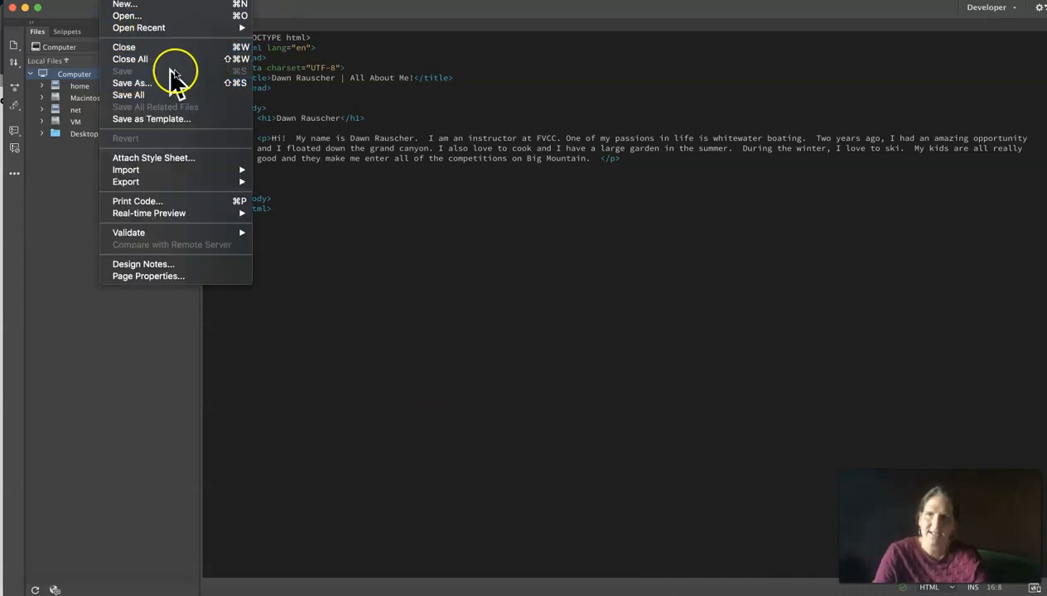
click(122, 69)
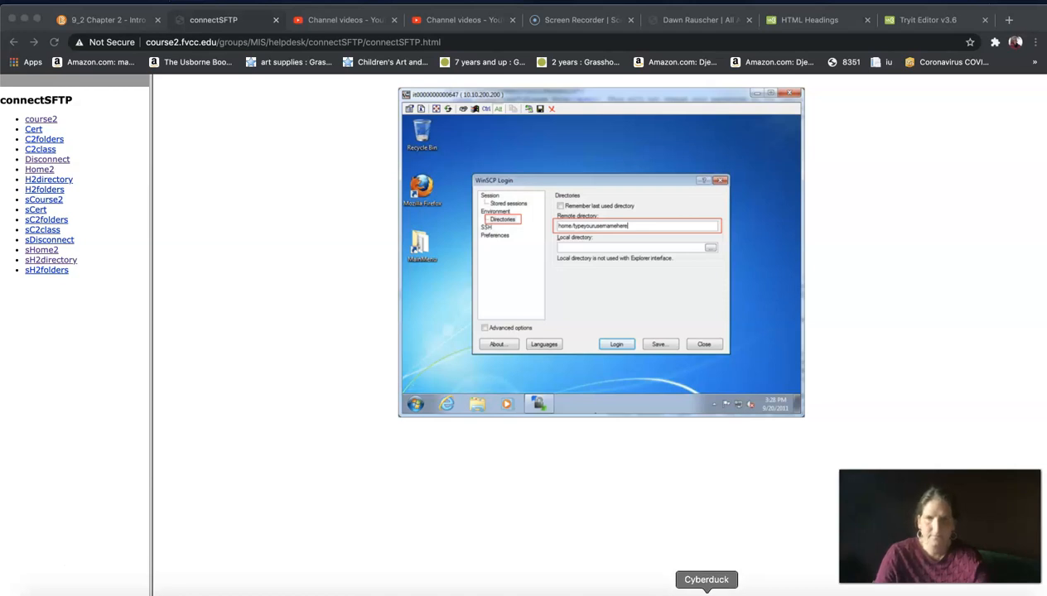
- Launch Cyberduck, start a new Open Connection and begin entering the server address
click(705, 580)
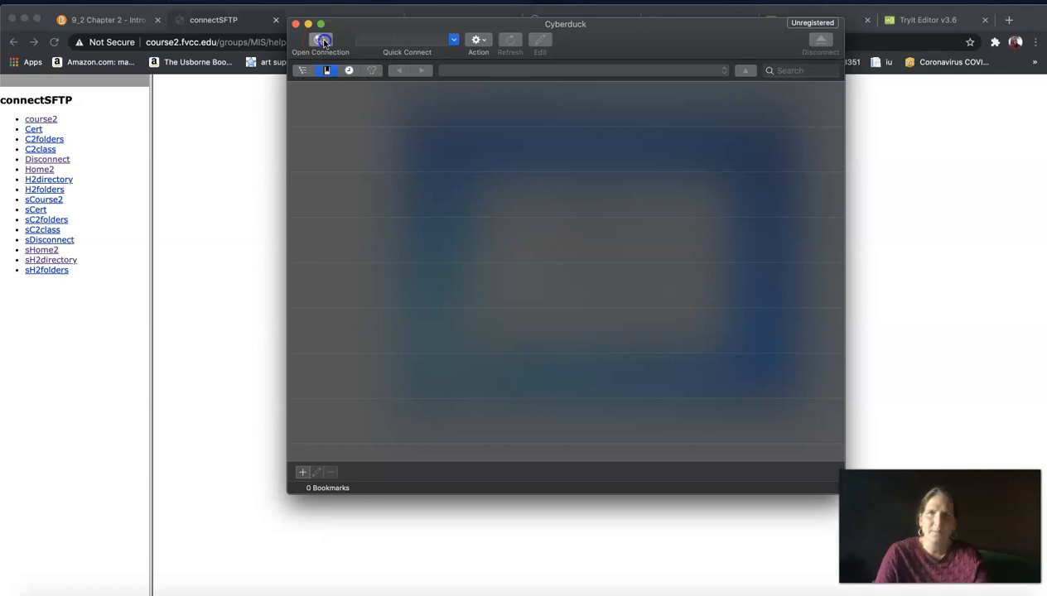
click(321, 42)
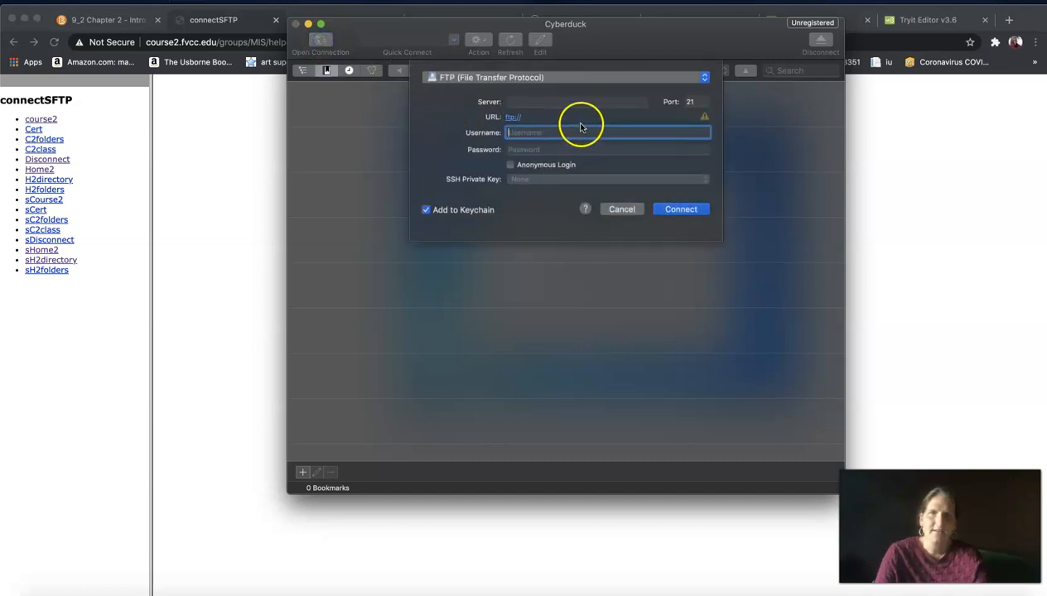
mouse_move(636, 119)
text(22)
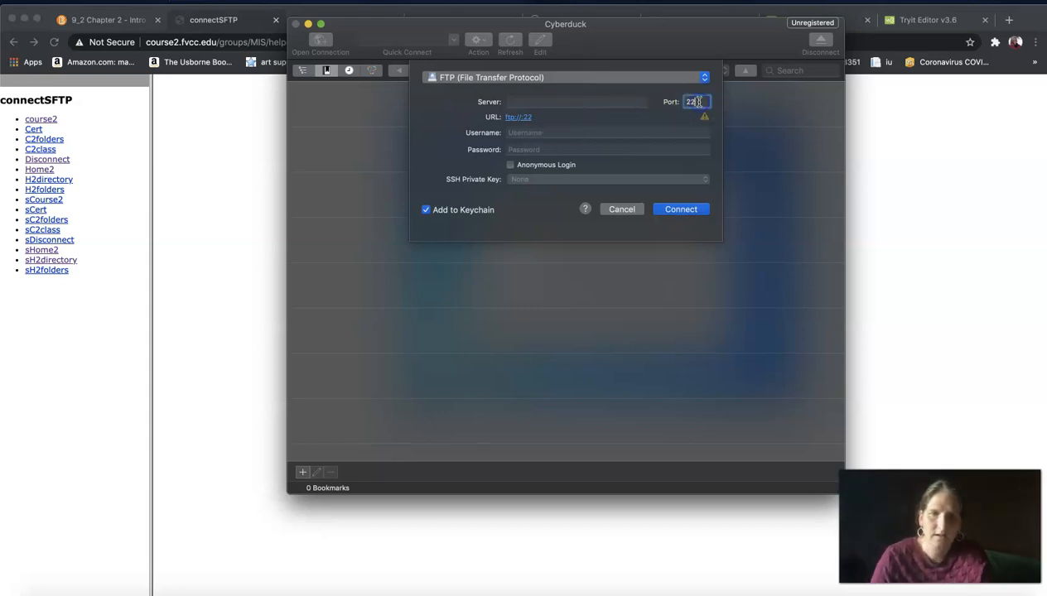
click(577, 101)
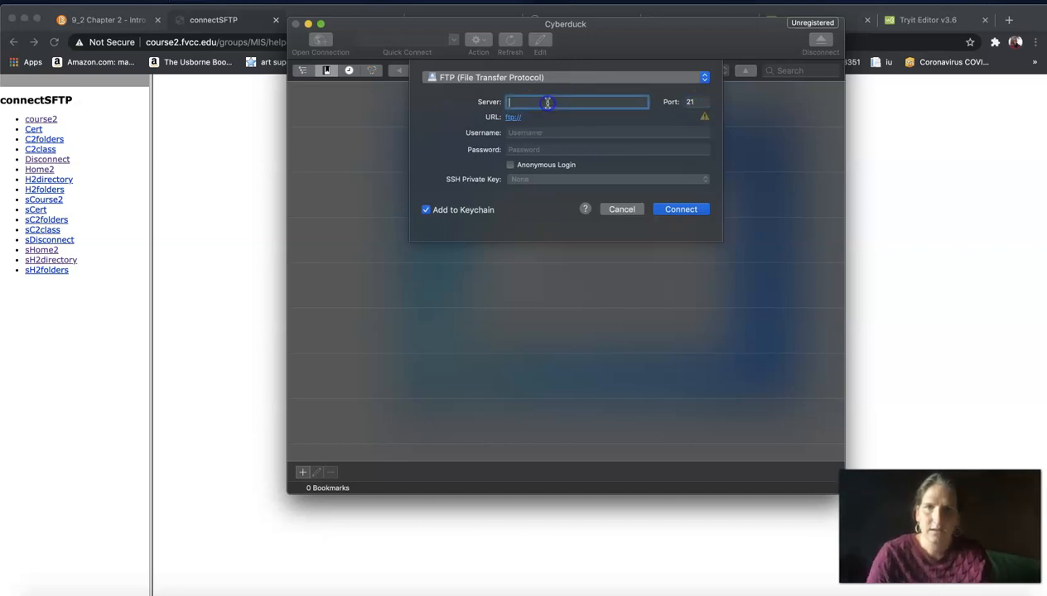
text(hto)
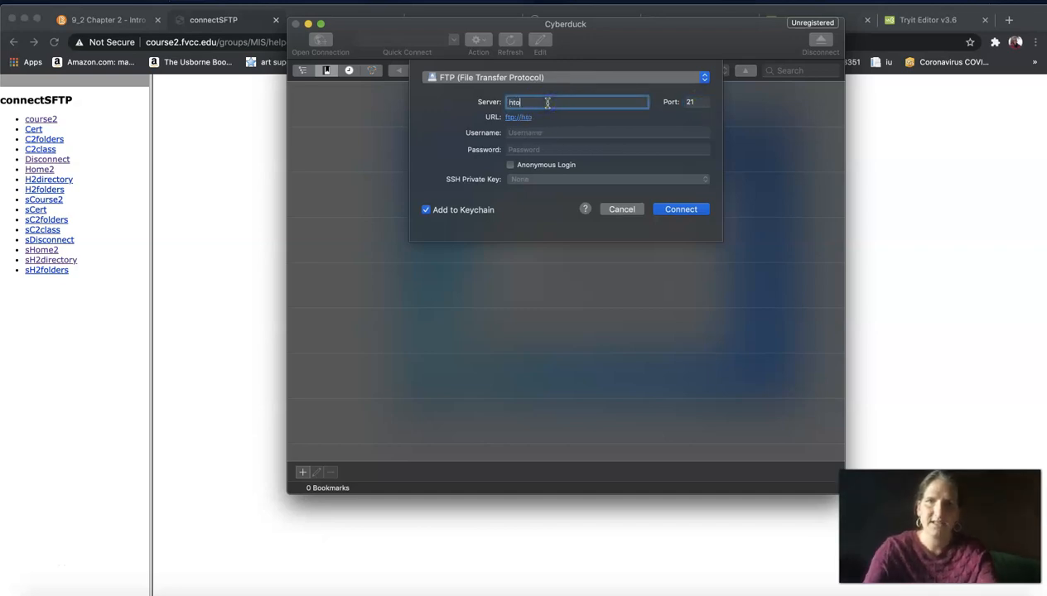
key(backspace)
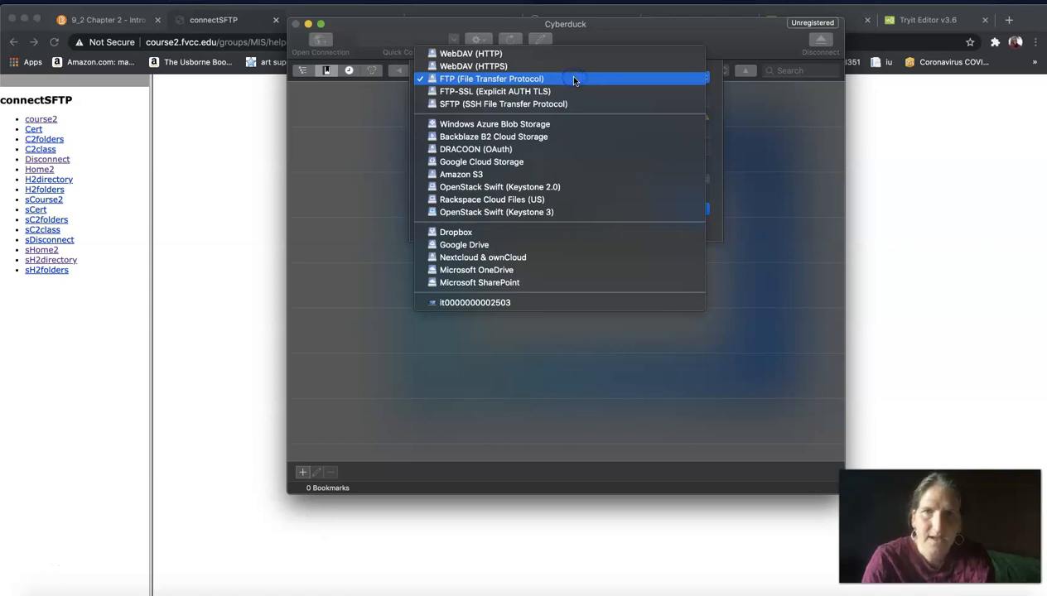
mouse_move(503, 103)
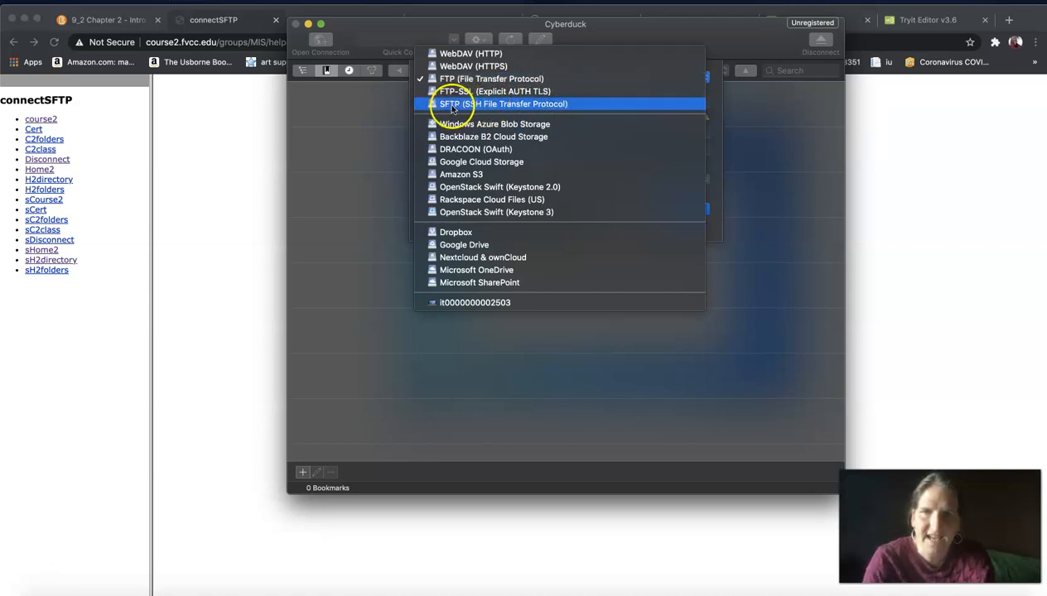
- Set the connection to SFTP for home2.fvcc.edu with the drauscher account name and password
click(503, 103)
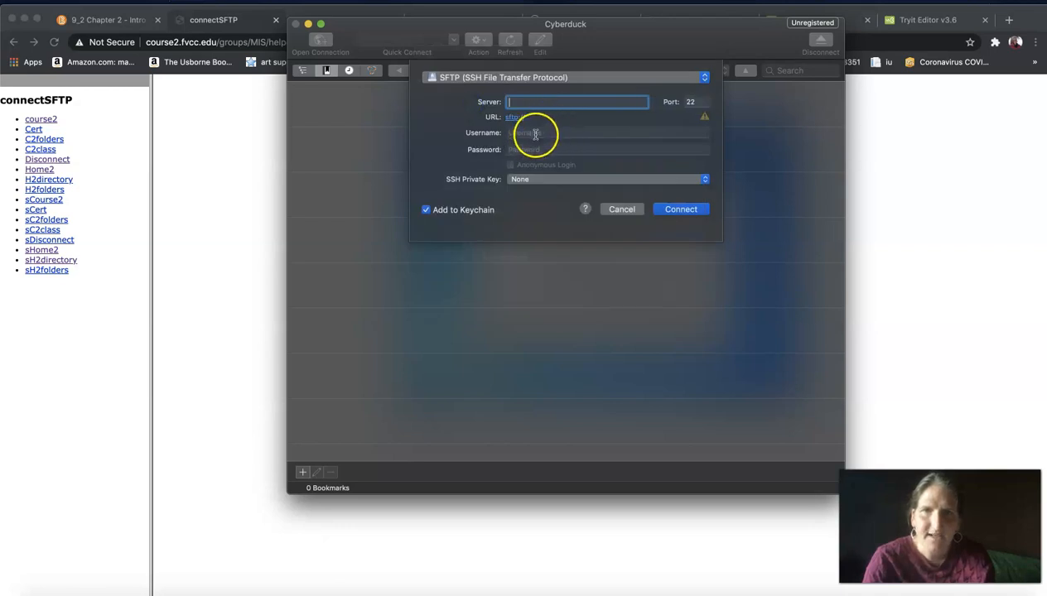
text(home2.fvcc.e)
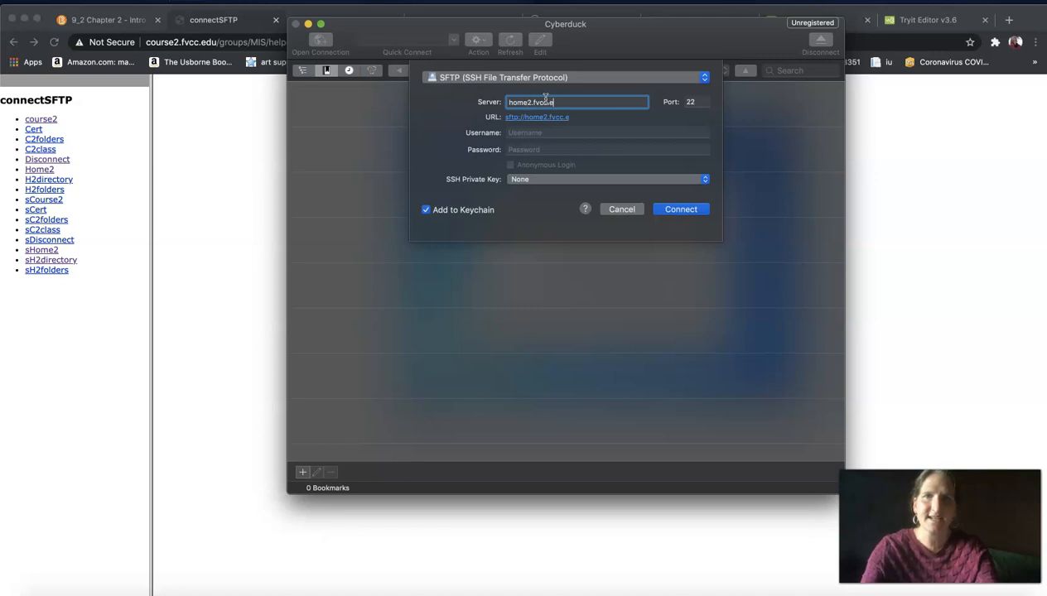
click(604, 133)
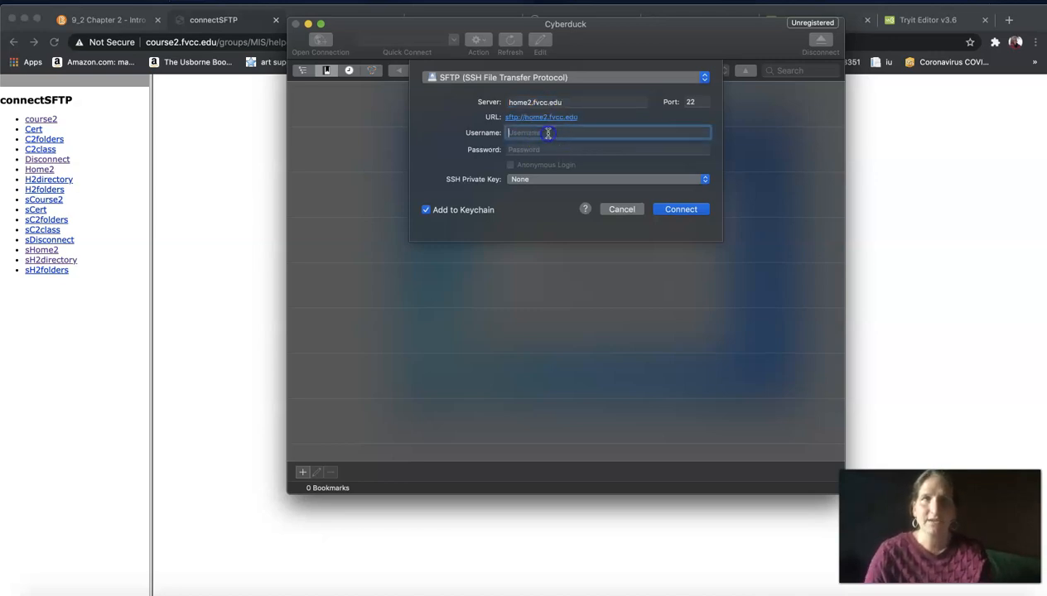
text(c)
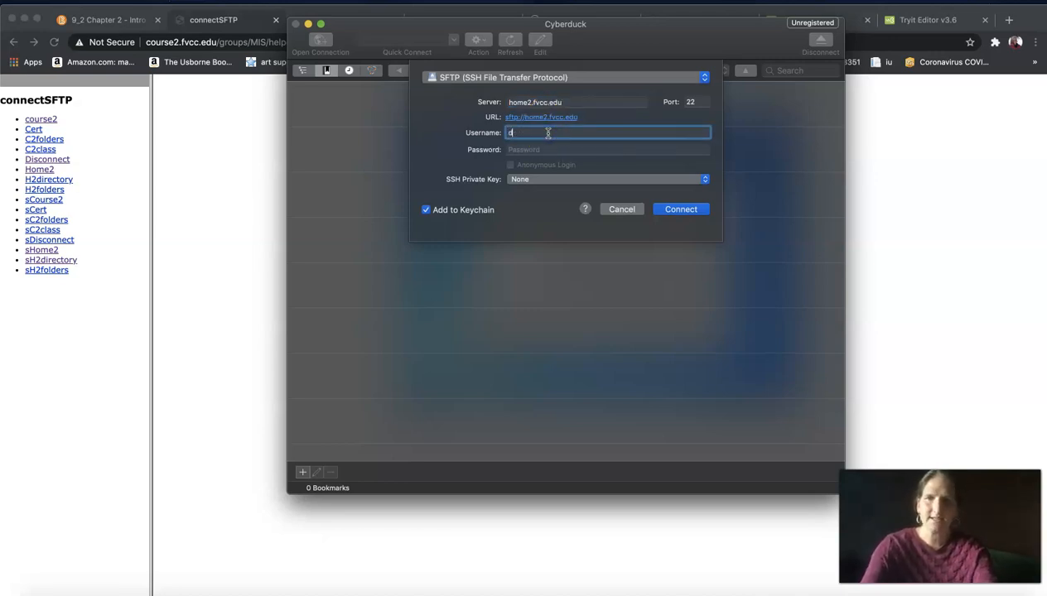
text(drauscher)
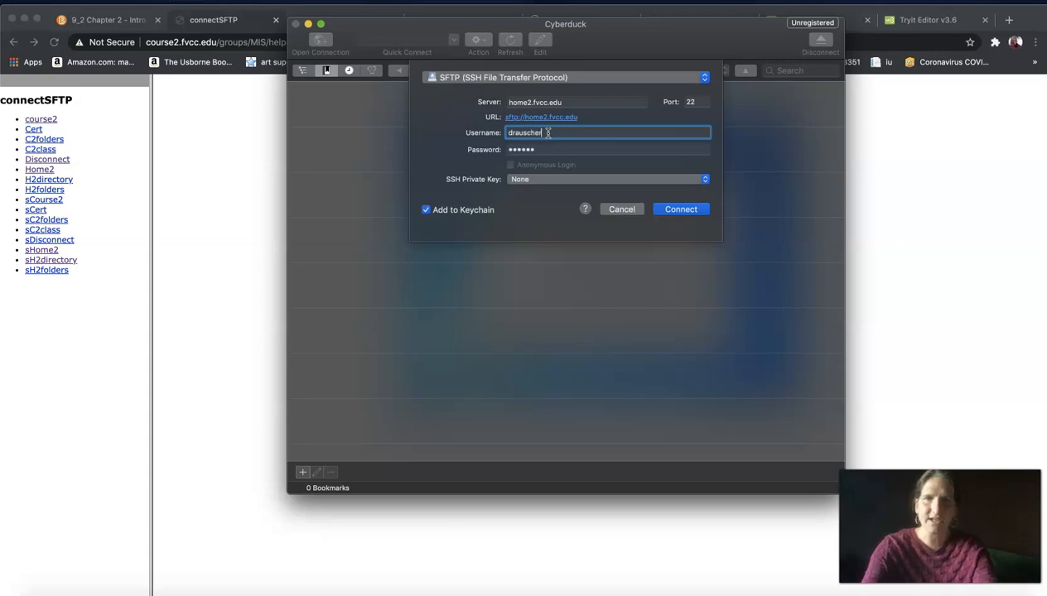
key(Backspace)
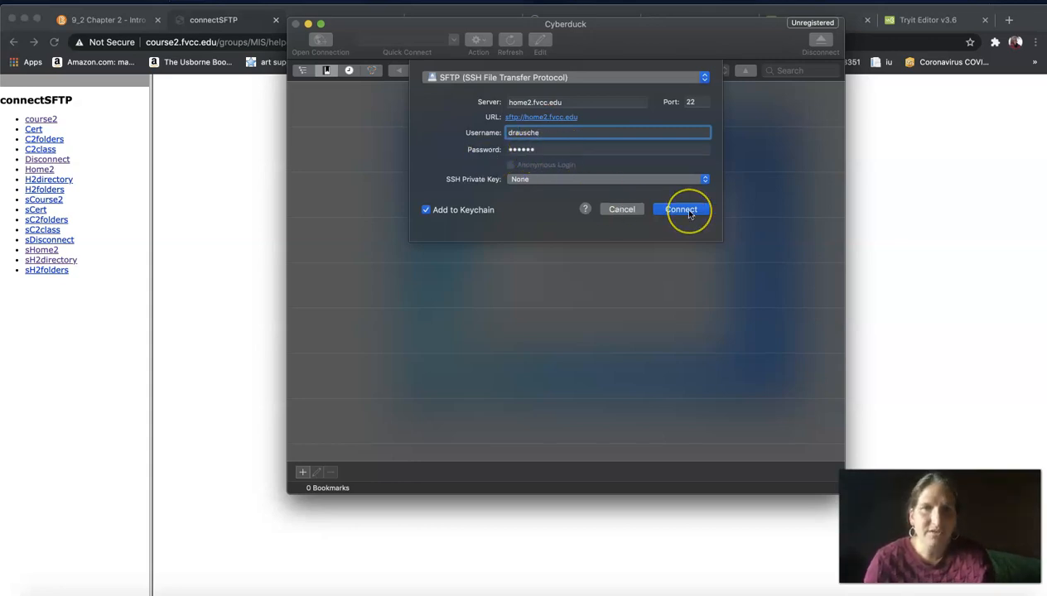
- Connect to home2.fvcc.edu and list the server's root folders
click(681, 208)
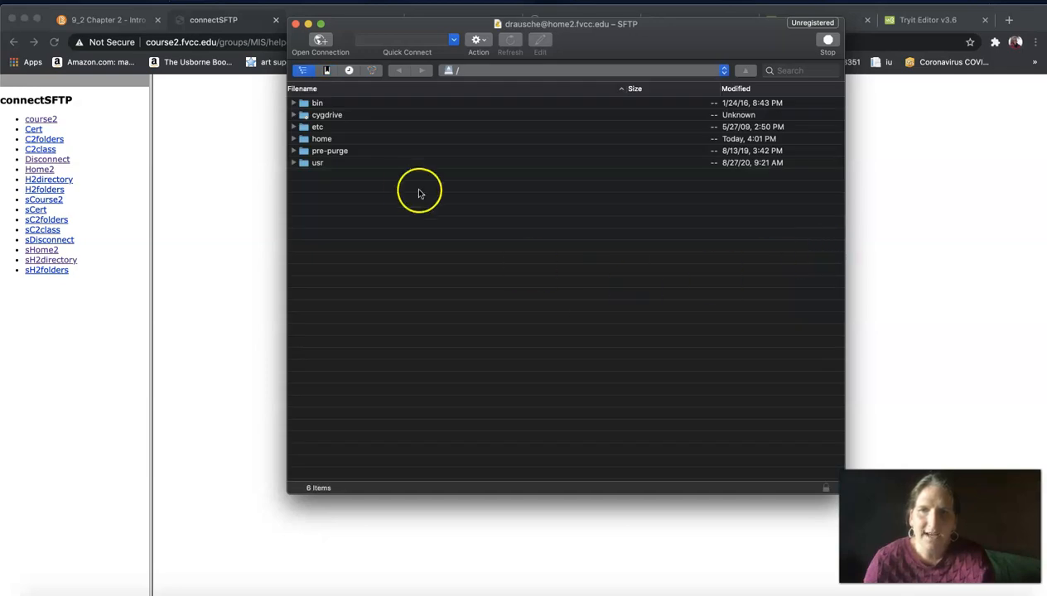
mouse_move(331, 145)
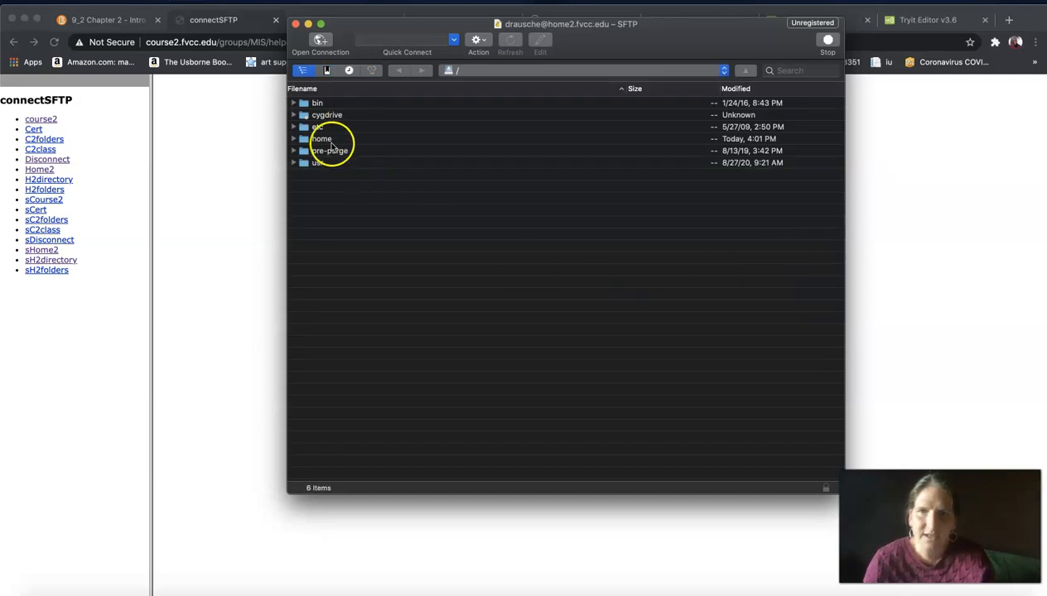
- Enter the home directory on the home2 server
click(321, 139)
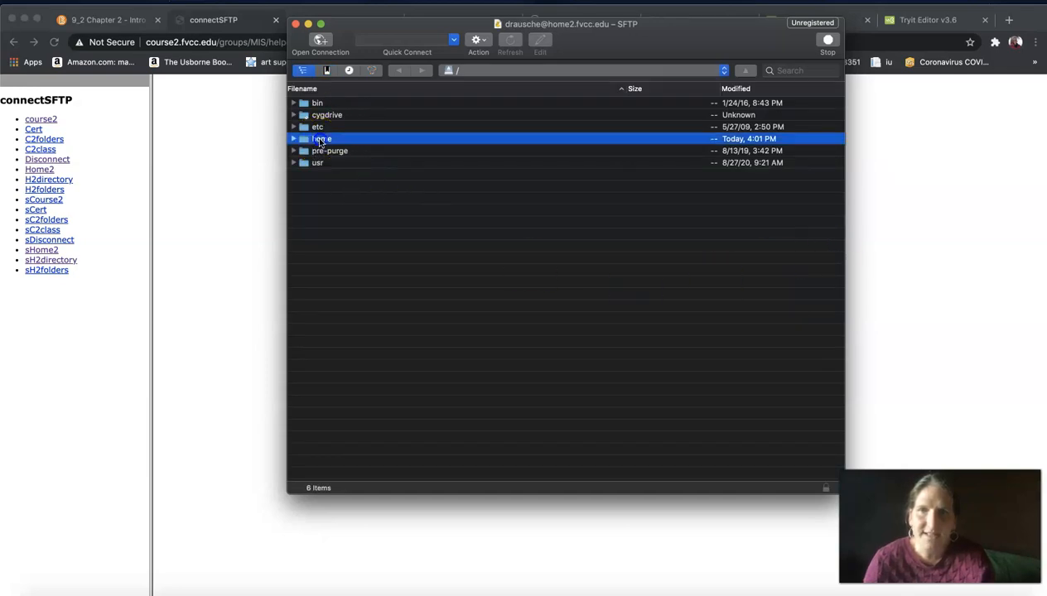
double_click(321, 139)
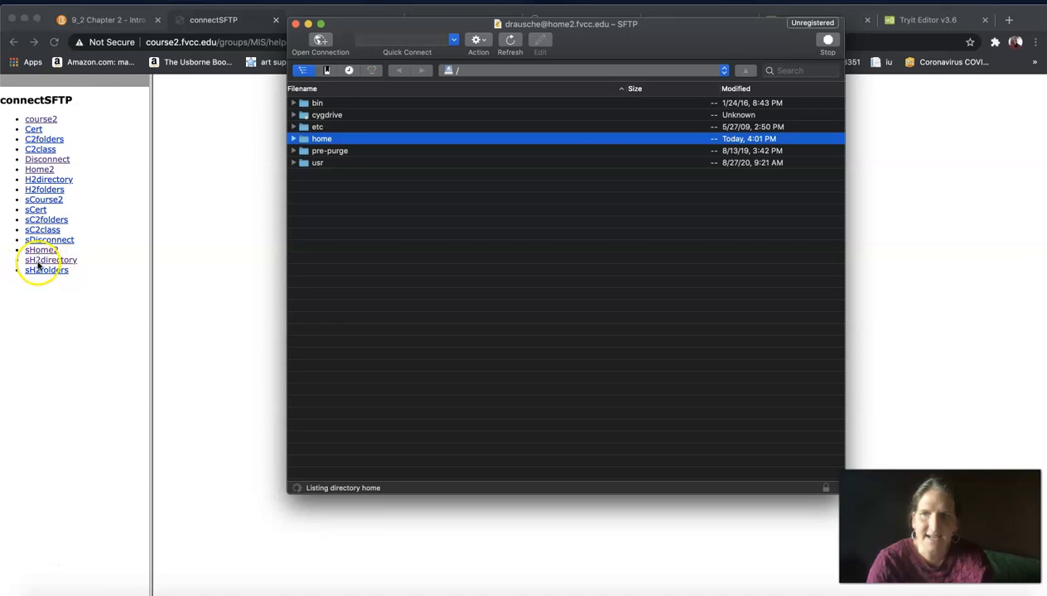
mouse_move(91, 272)
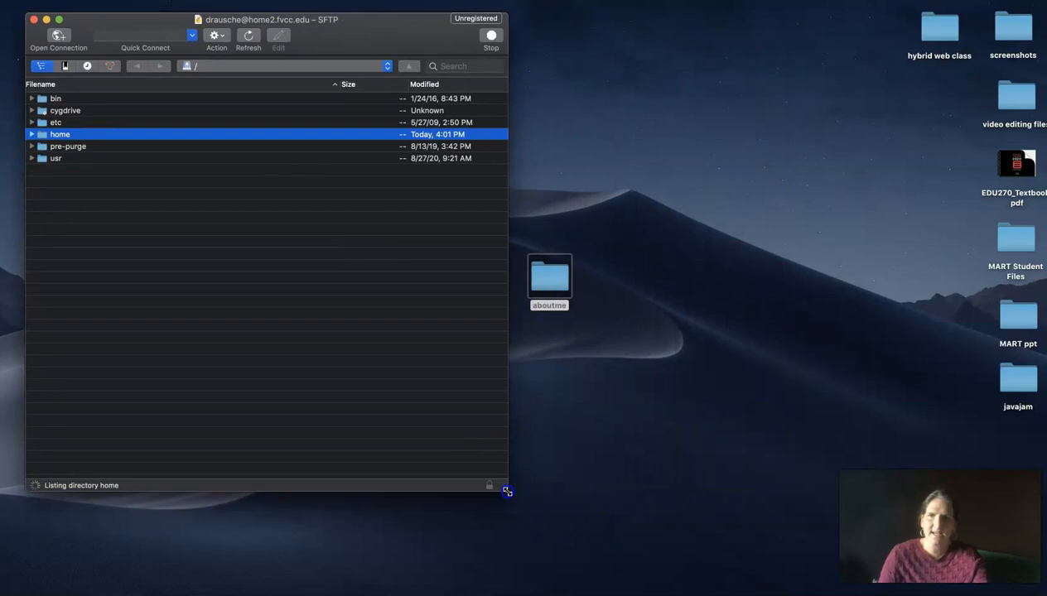
- Check the local aboutme folder, filter for 'rau' to find your home folder, and enter its public_html
double_click(550, 279)
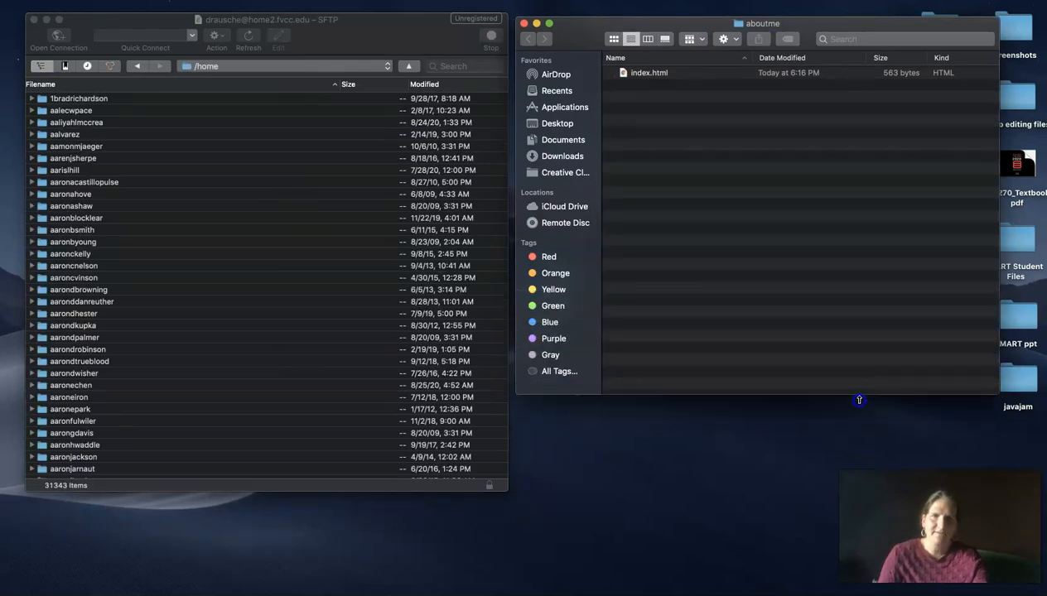
mouse_move(255, 489)
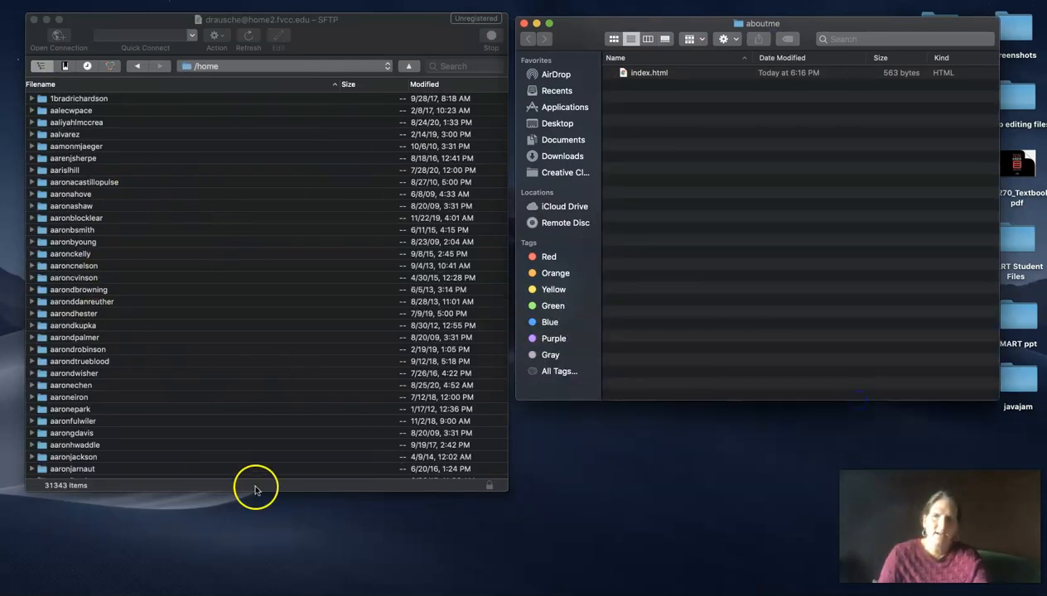
mouse_move(467, 66)
text(d)
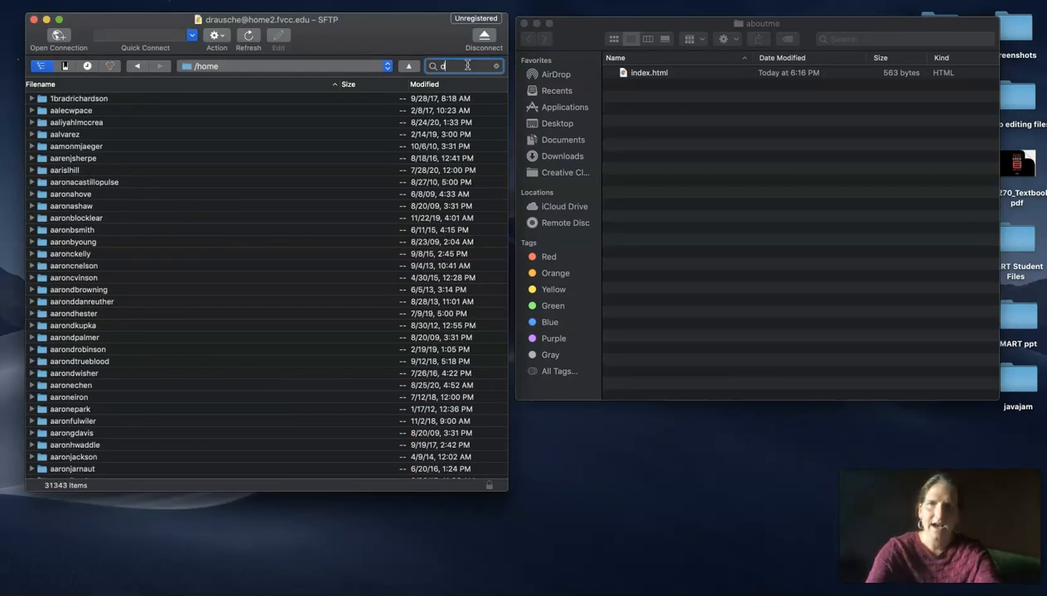
text(rausche)
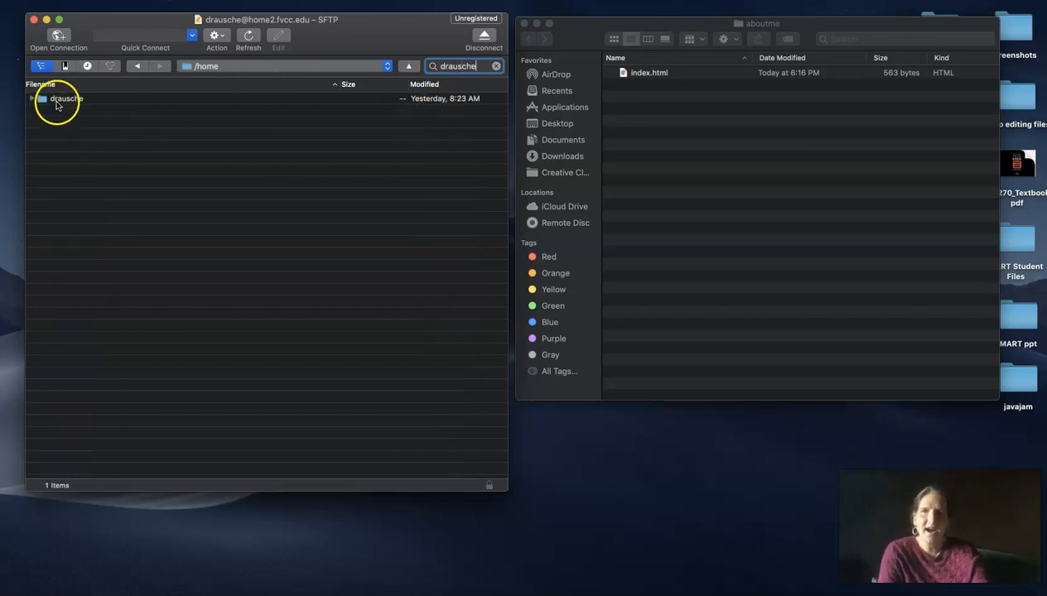
click(66, 99)
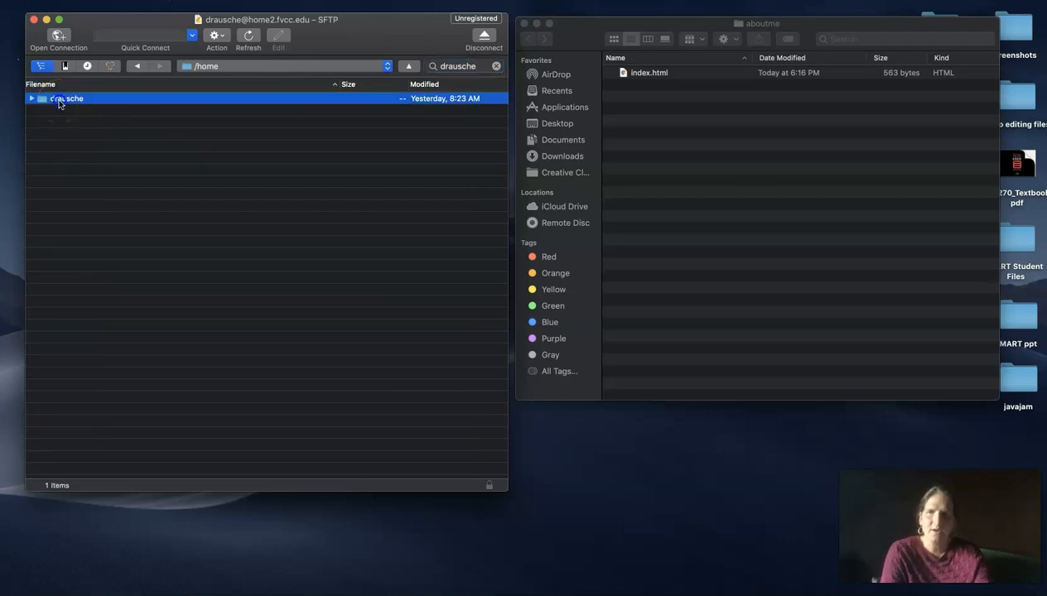
double_click(66, 97)
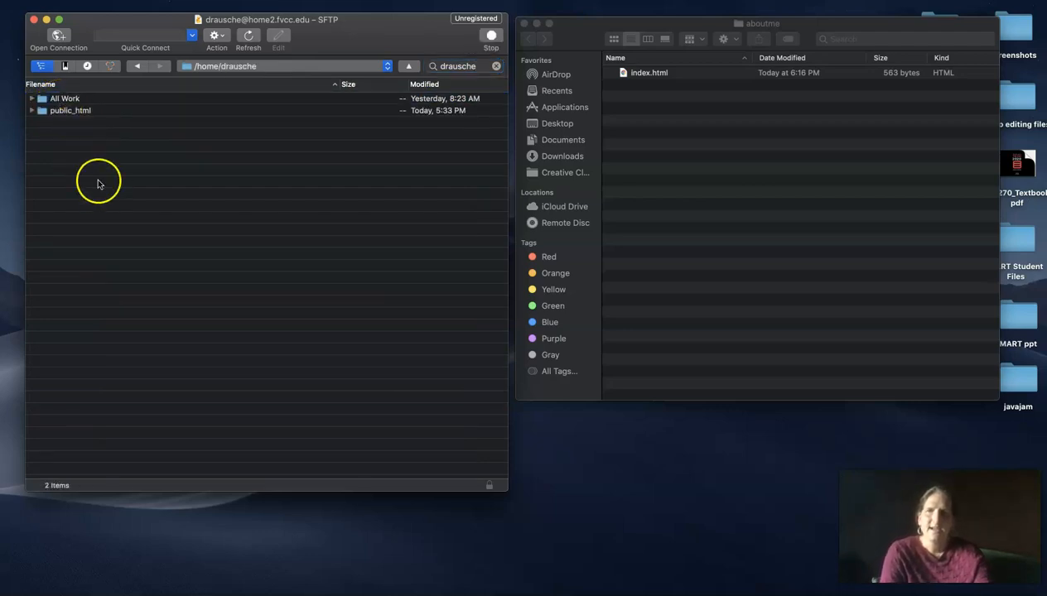
click(69, 109)
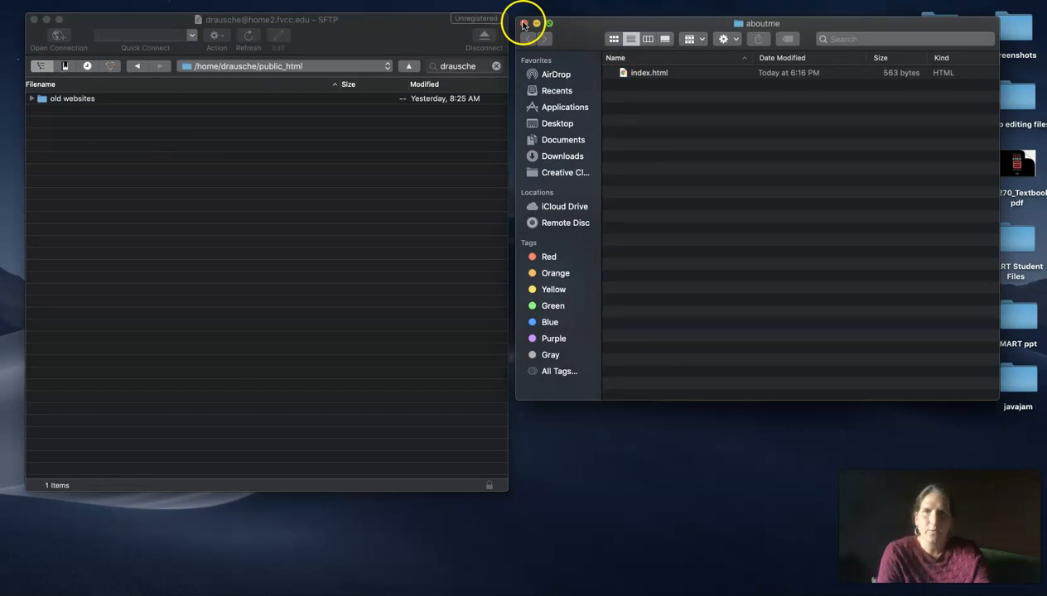
- Drag the desktop aboutme folder into public_html and dismiss the completed Transfers window
click(523, 23)
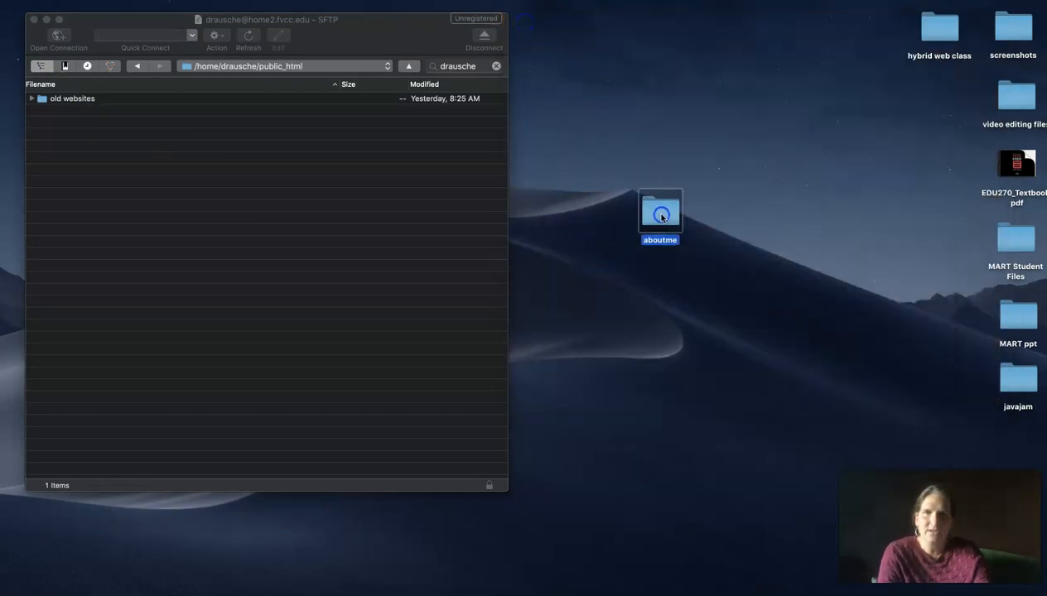
mouse_move(234, 148)
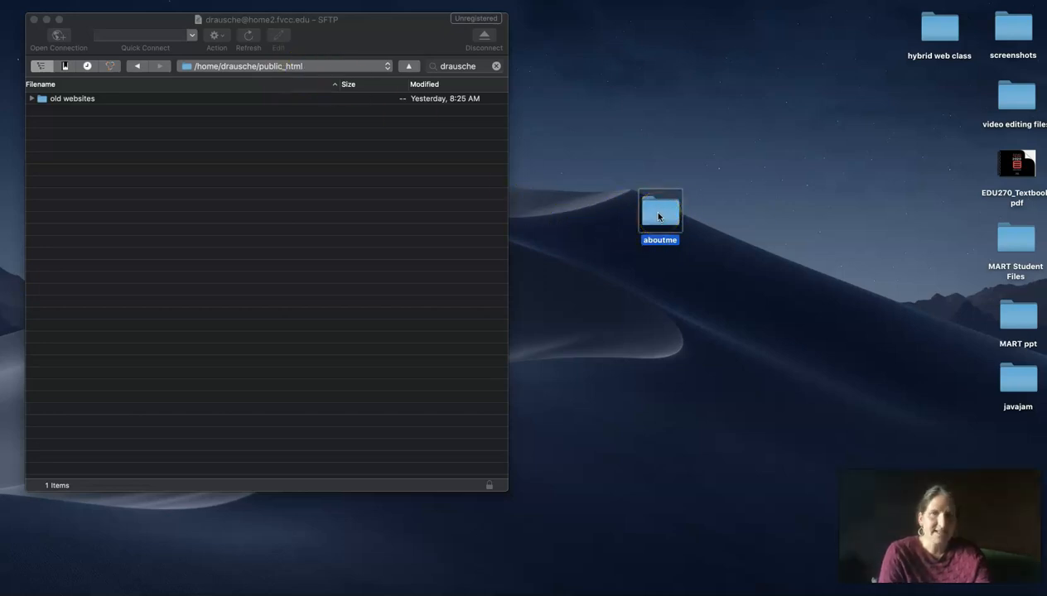
drag(659, 212, 573, 202)
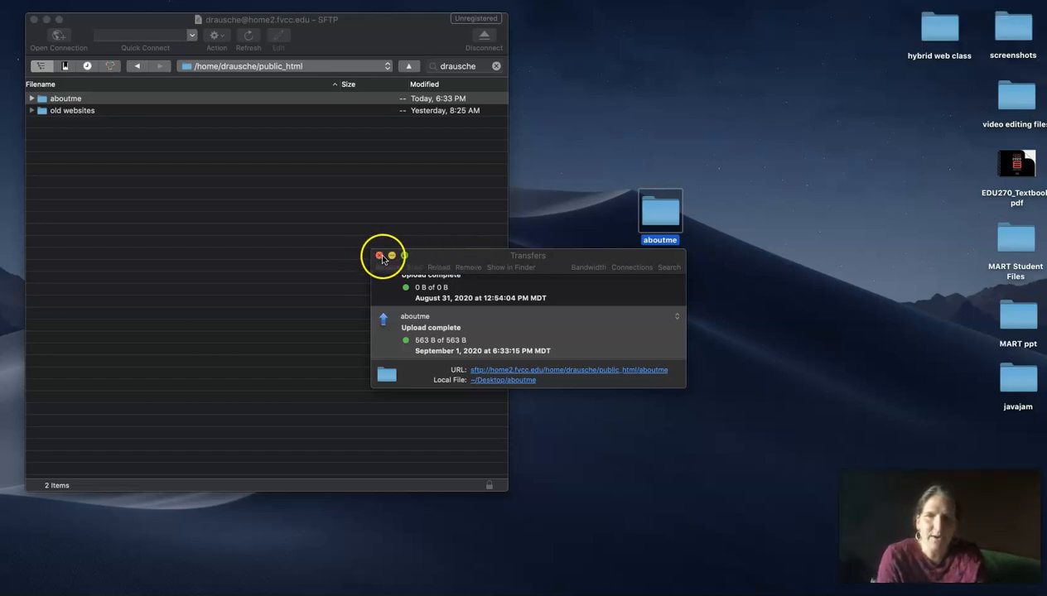
click(378, 255)
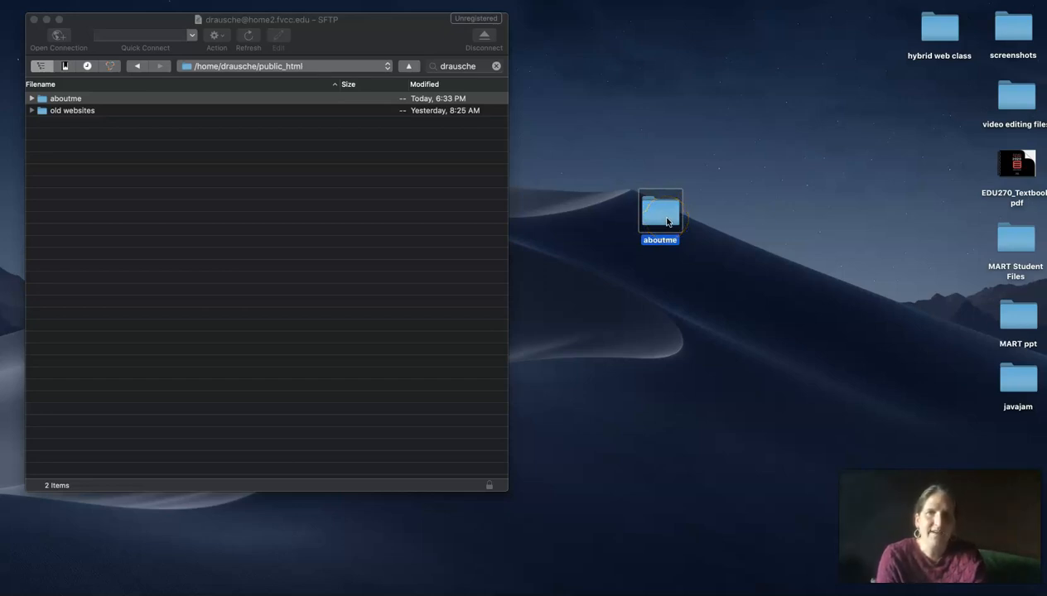
- Drop aboutme onto the server again and answer the overwrite prompt, leaving it in public_html
drag(659, 214, 484, 174)
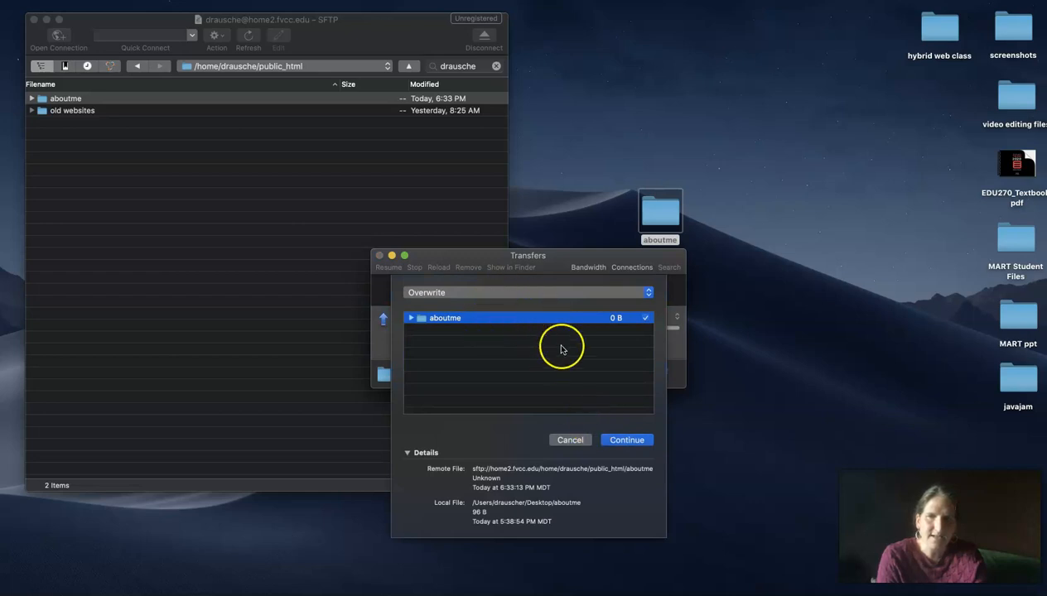
click(626, 441)
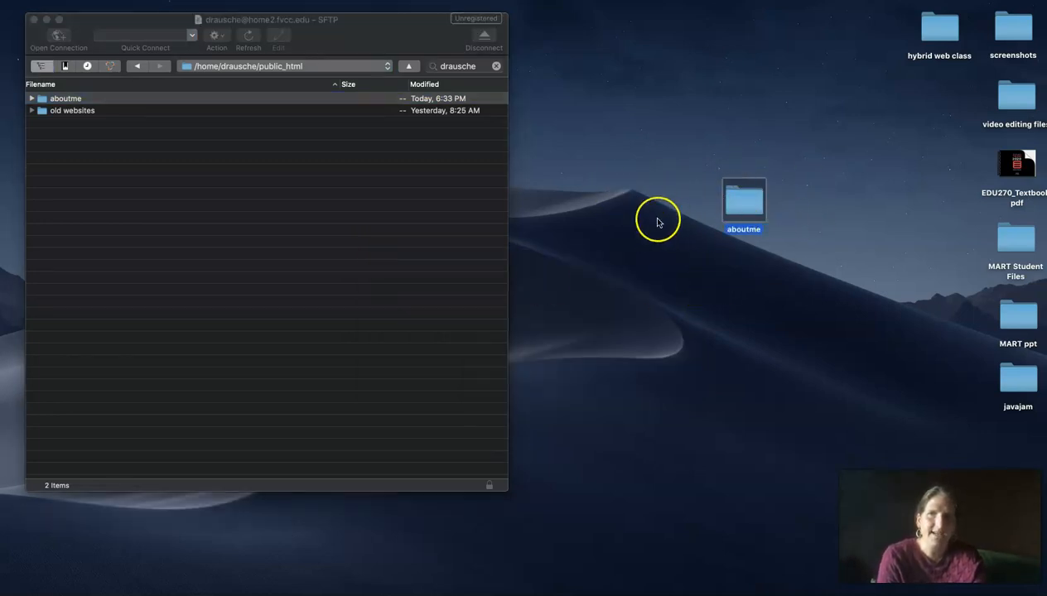
mouse_move(312, 291)
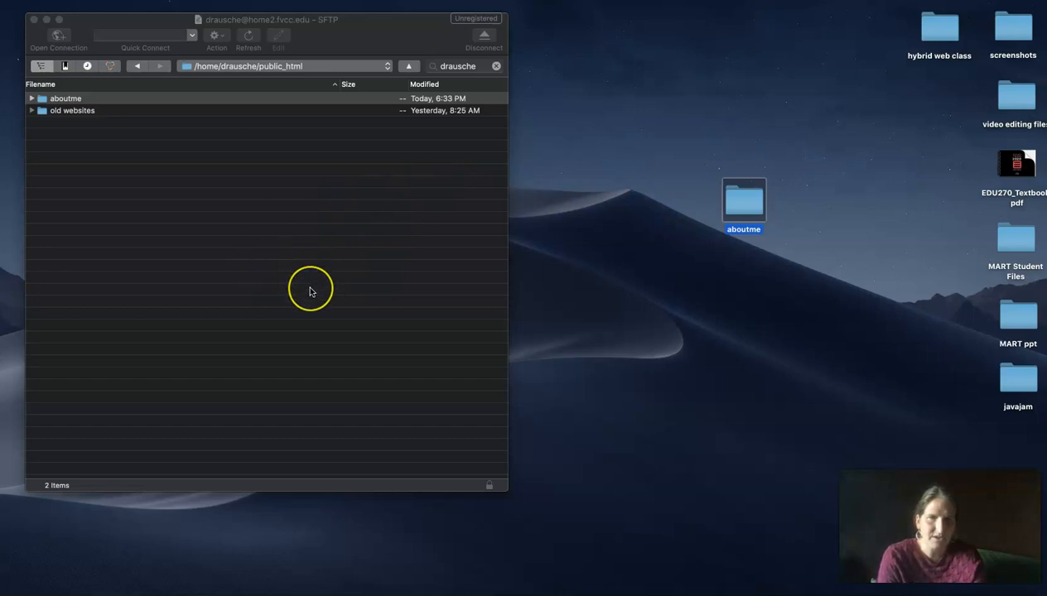
mouse_move(311, 291)
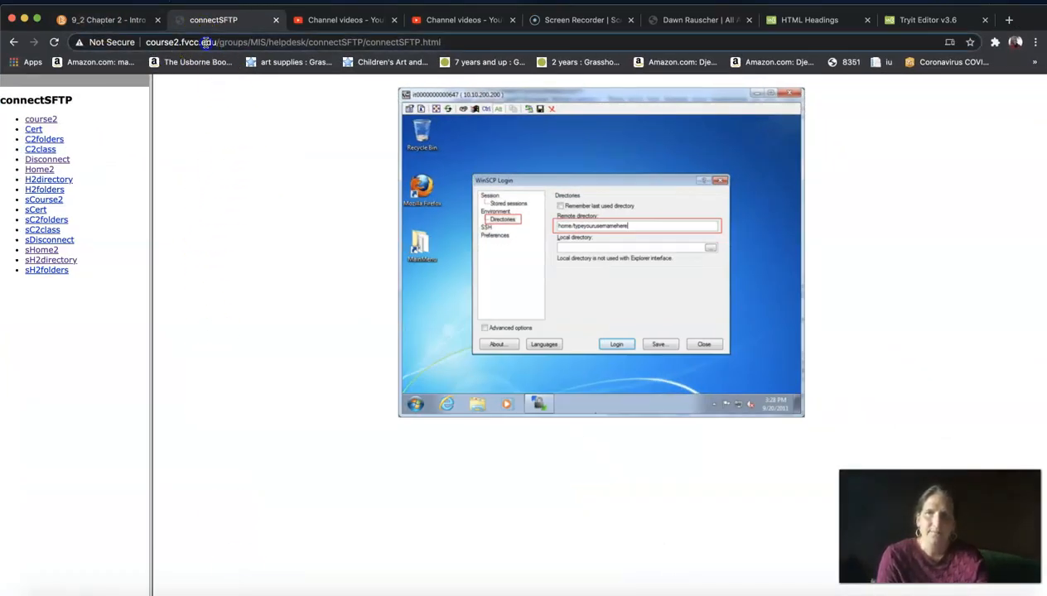
- Reach the course Participants web page and follow a classmate's aboutme link, landing on 404 Not Found
click(106, 20)
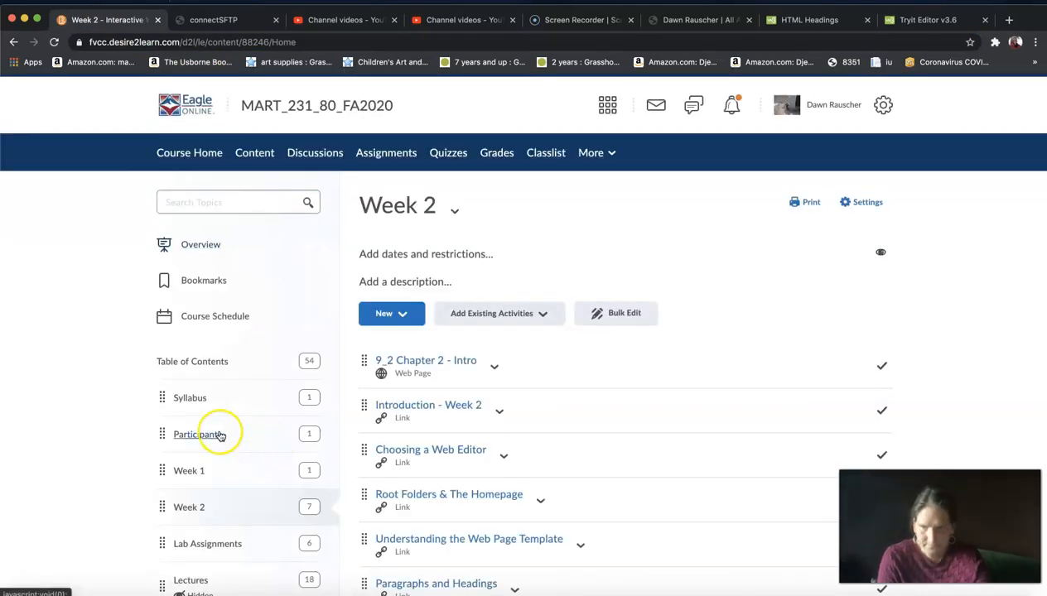
click(195, 434)
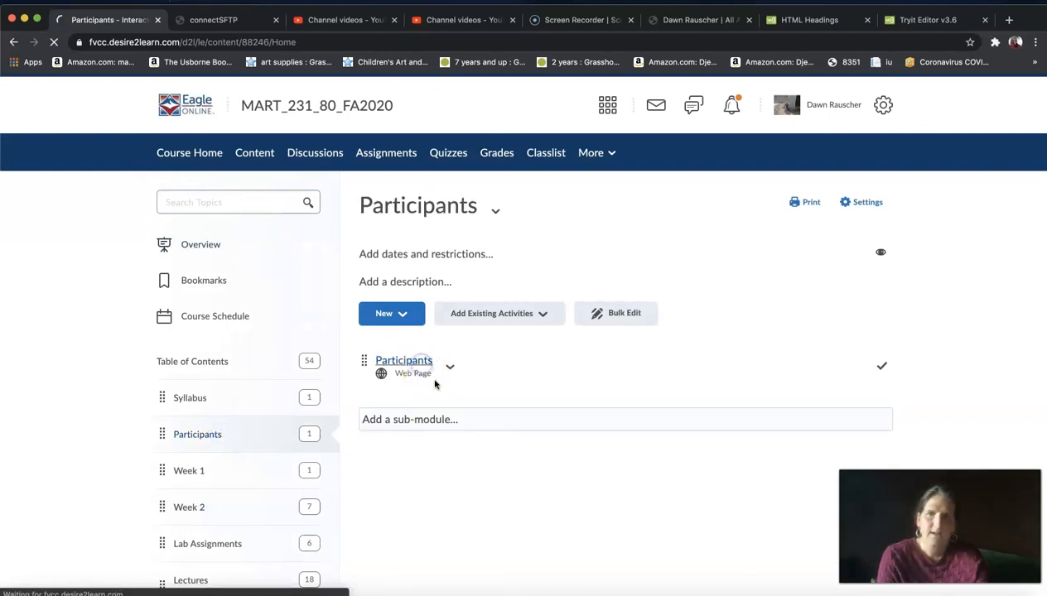
click(405, 359)
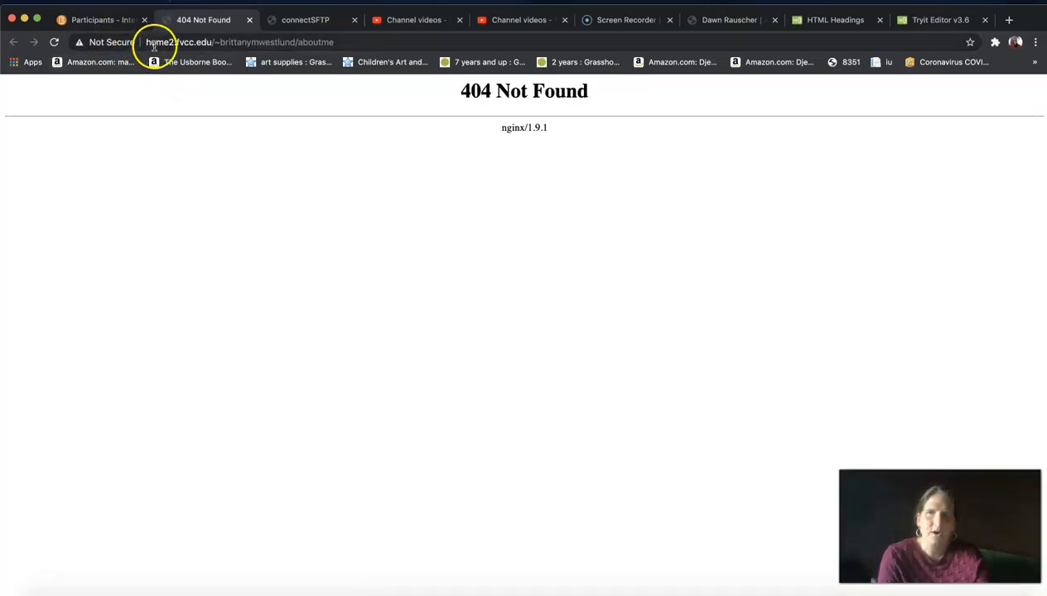
mouse_move(195, 47)
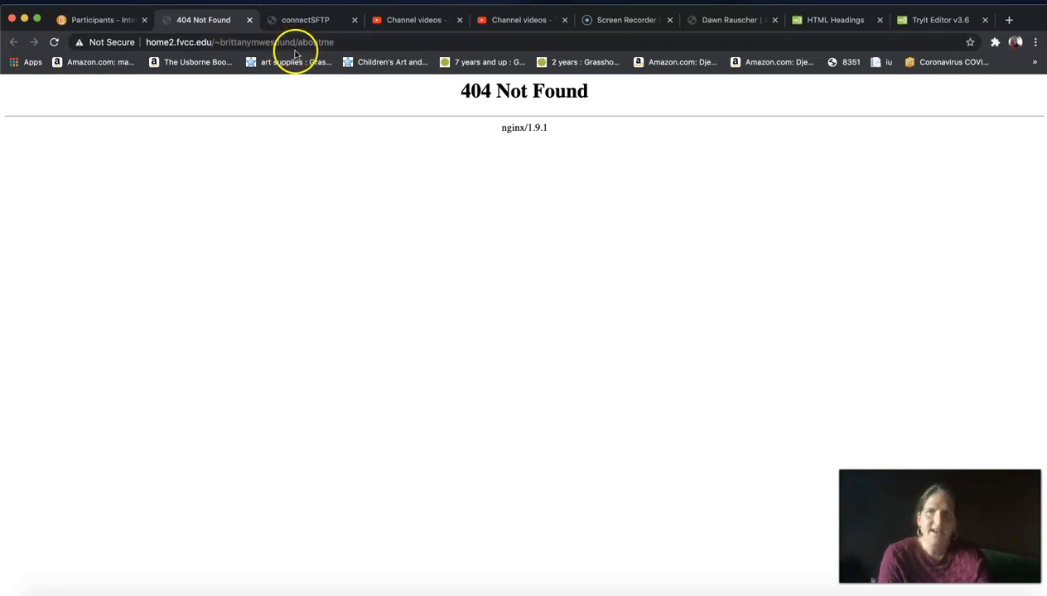
- Swap the username in the home2 aboutme URL for your own, view the page, then return to Participants
double_click(316, 43)
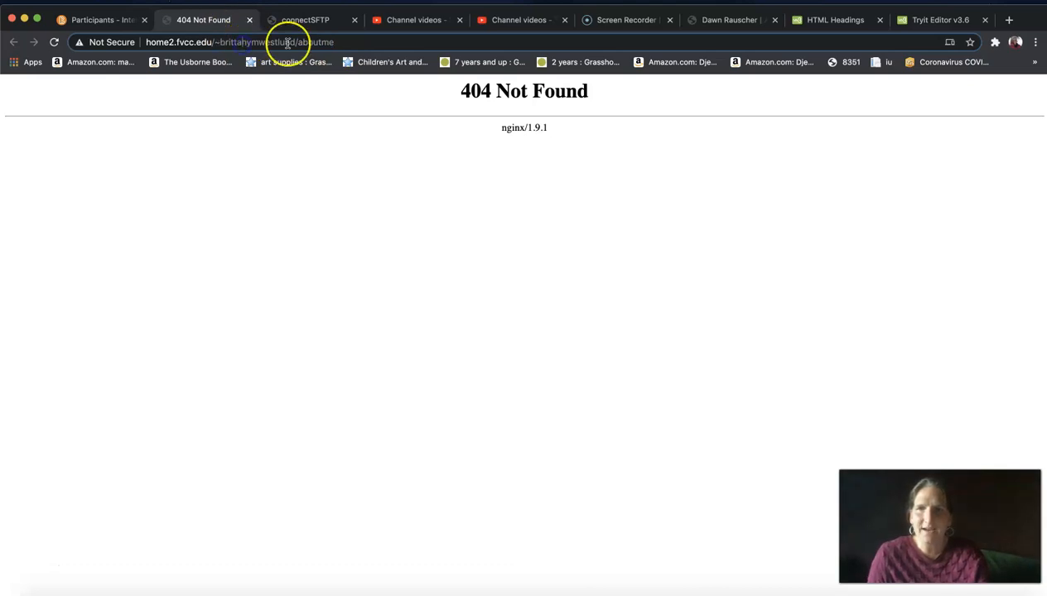
double_click(281, 41)
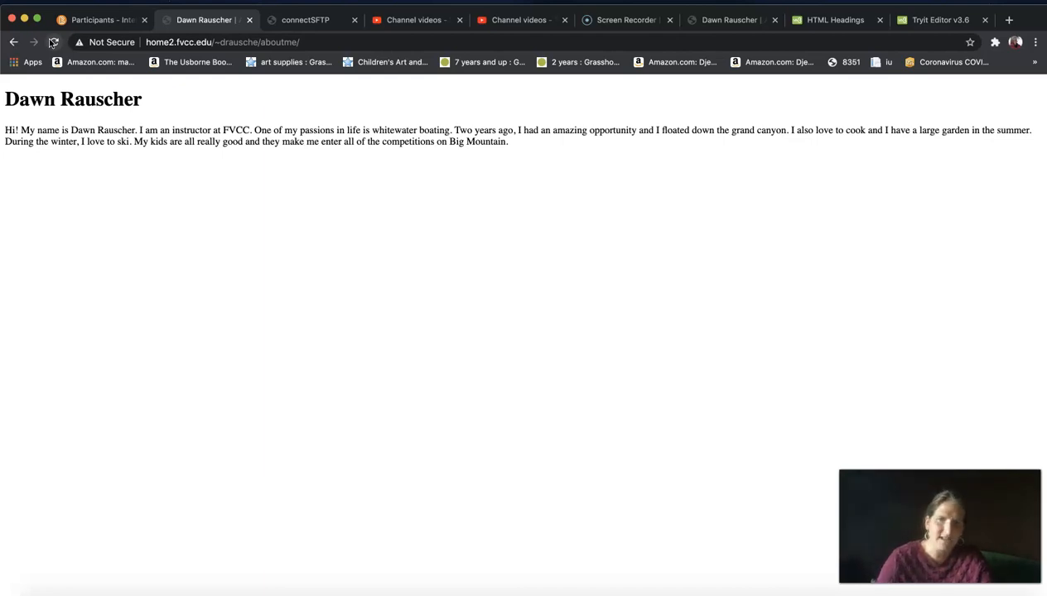
click(99, 20)
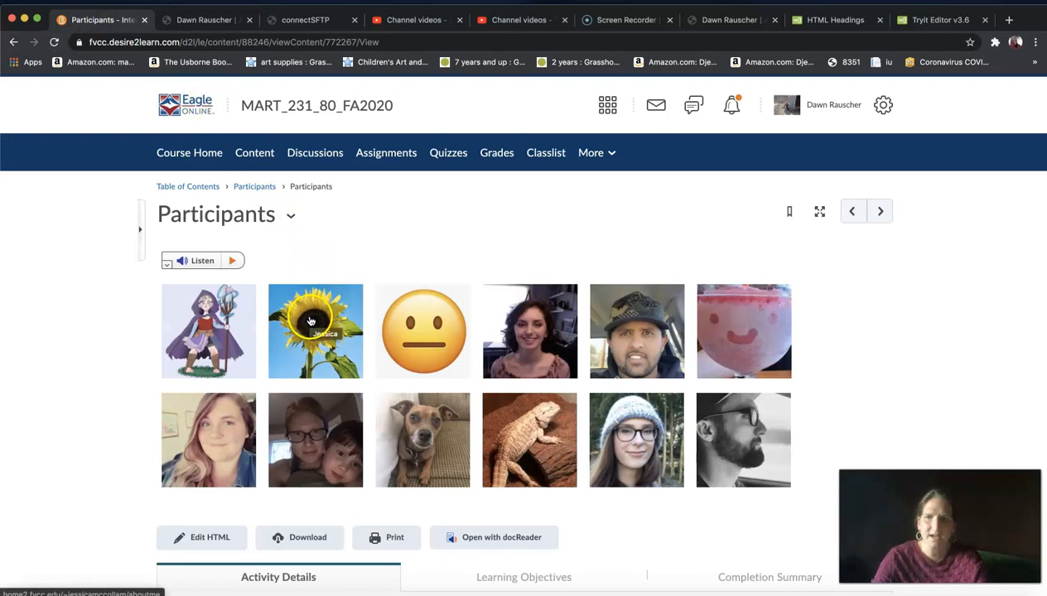
mouse_move(346, 262)
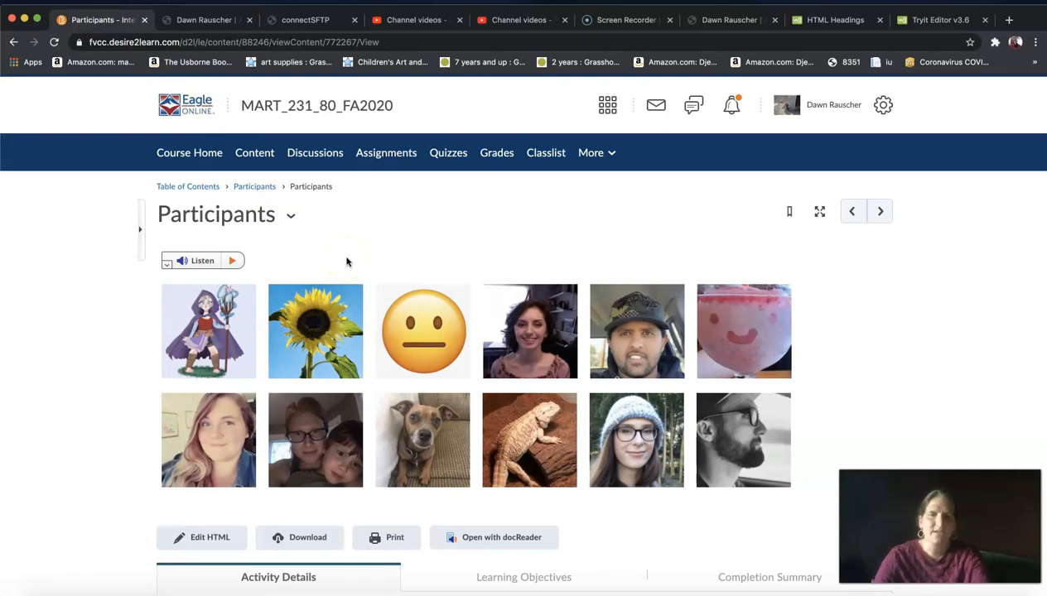